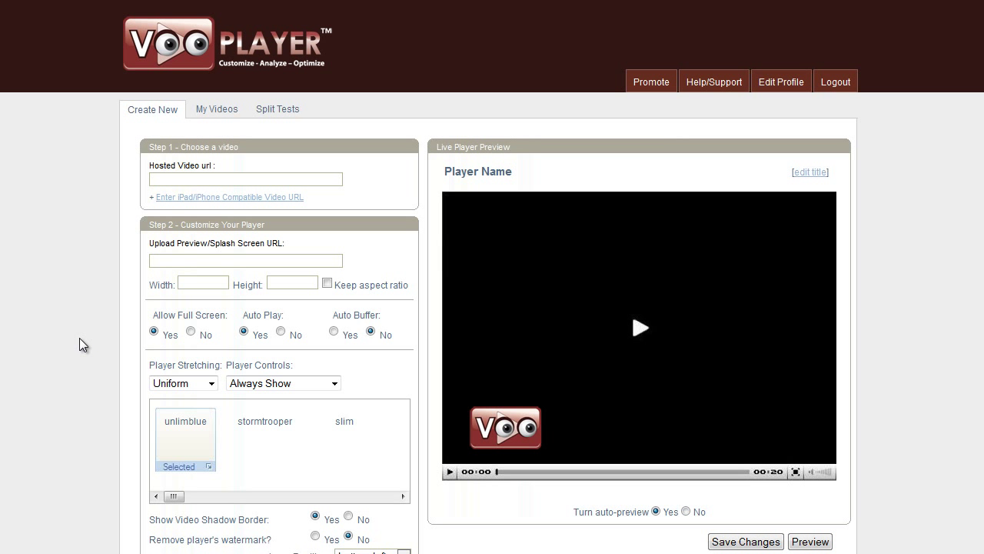
{"action": "mouse_move", "coordinate": [85, 322]}
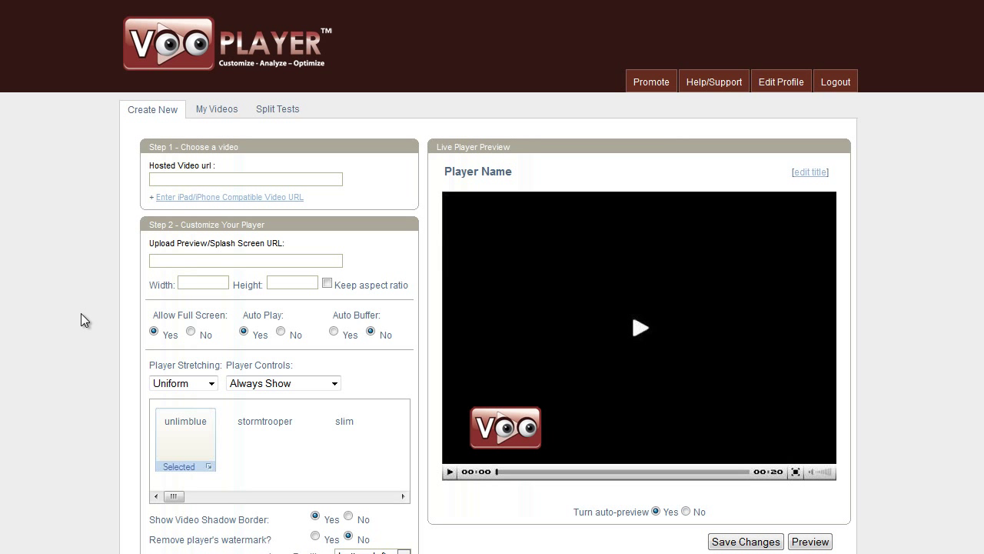
{"action": "mouse_move", "coordinate": [104, 283]}
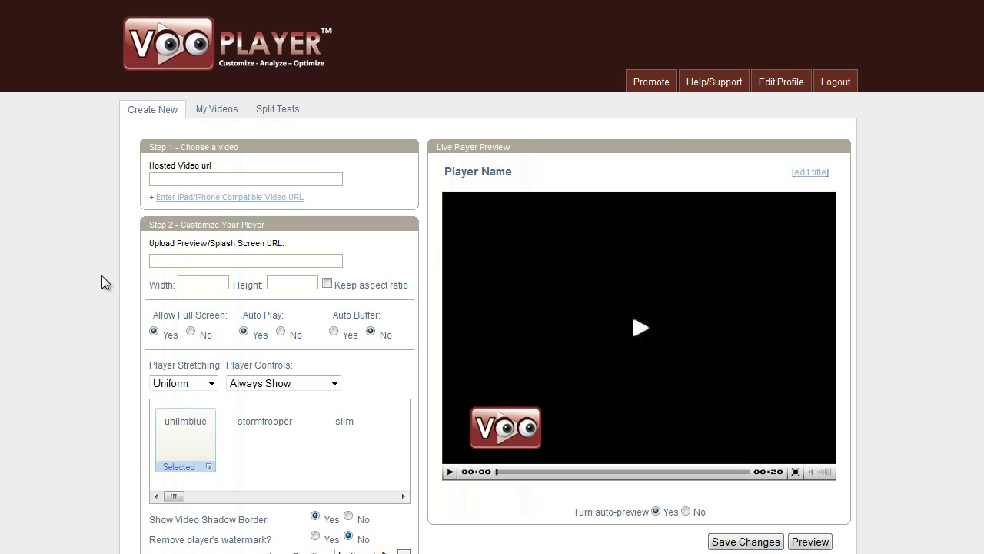
{"action": "mouse_move", "coordinate": [444, 182]}
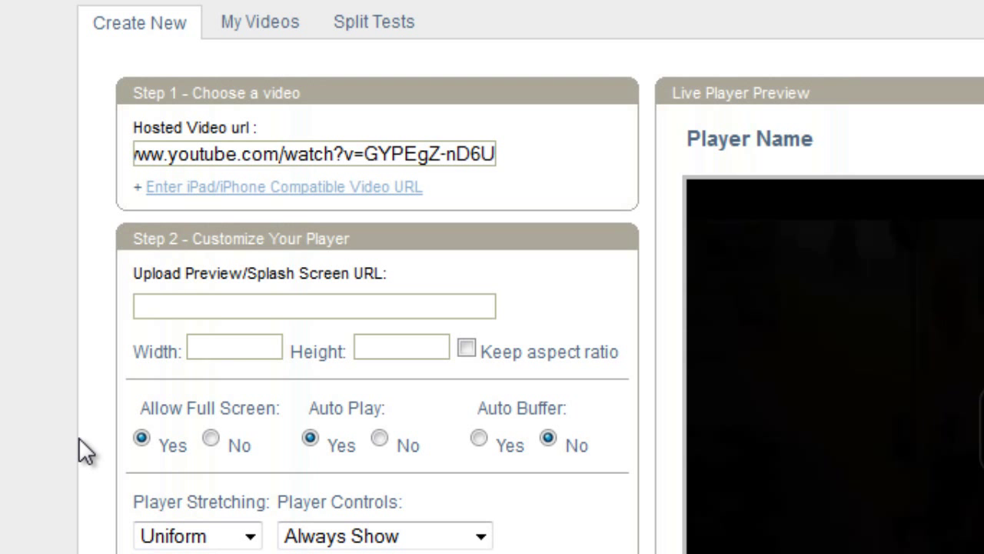
Enable the opt-in box with Aweber integration and the imw-weekly list ID.
{"action": "scroll", "scroll_direction": "down", "scroll_amount": 3}
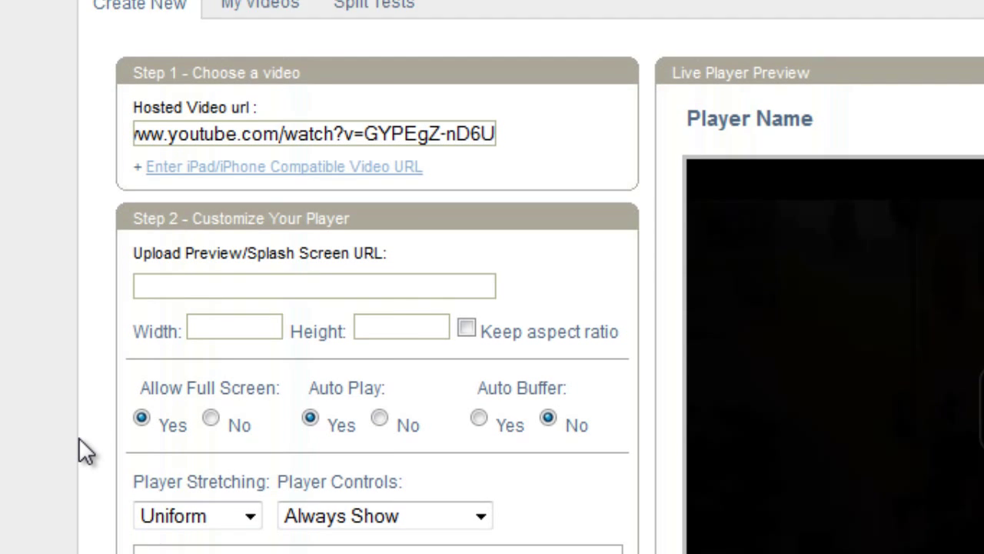
{"action": "scroll", "scroll_direction": "down", "scroll_amount": 3}
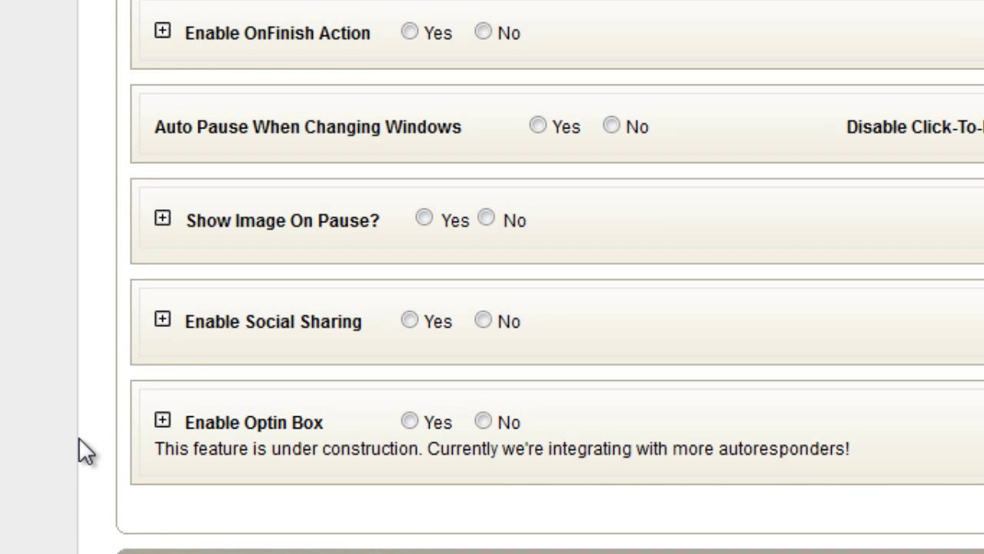
{"action": "left_click", "coordinate": [409, 422]}
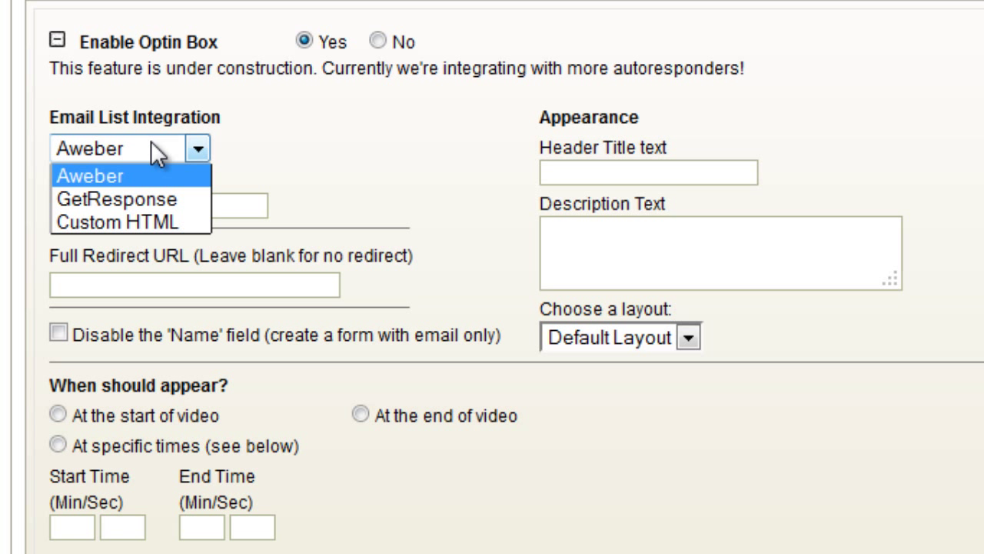
{"action": "left_click", "coordinate": [89, 176]}
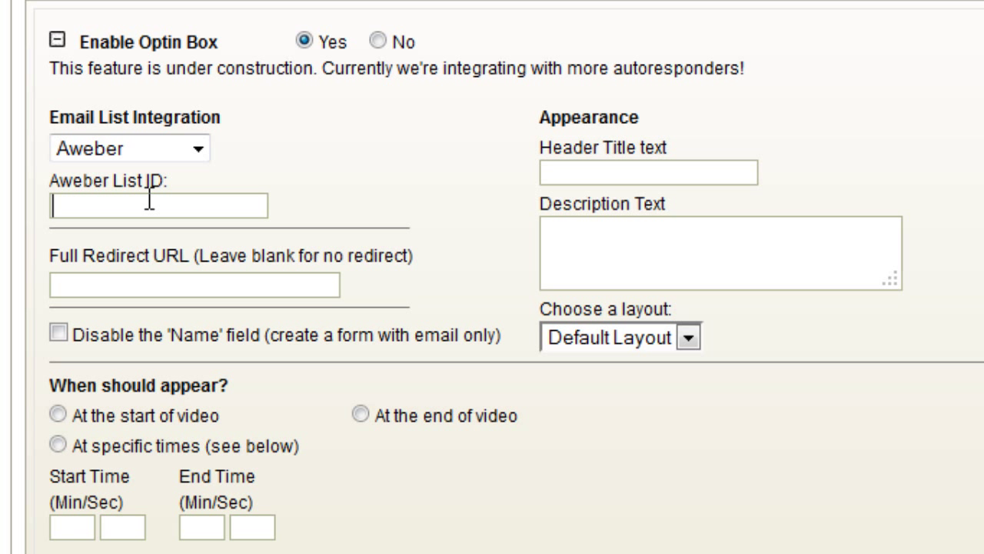
{"action": "type", "text": "im"}
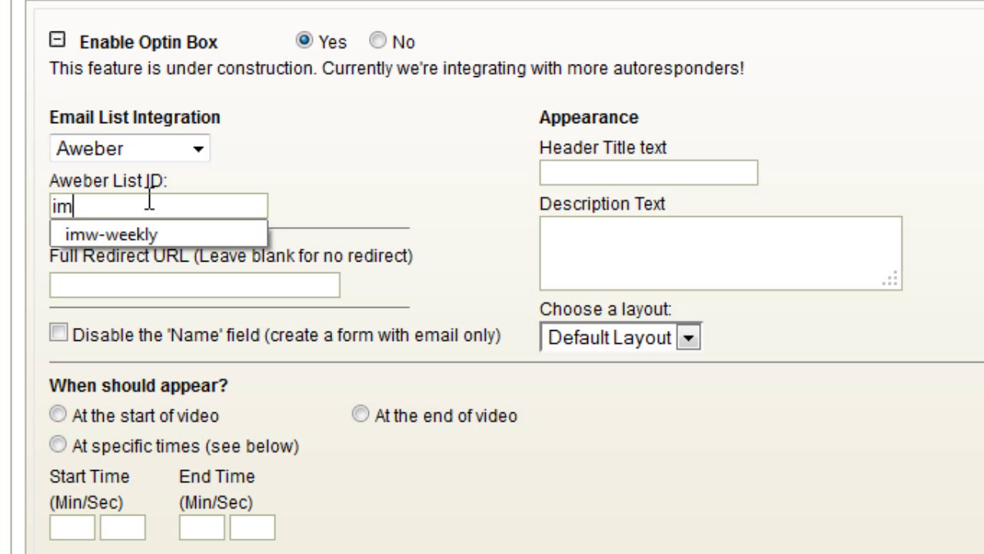
{"action": "type", "text": "w"}
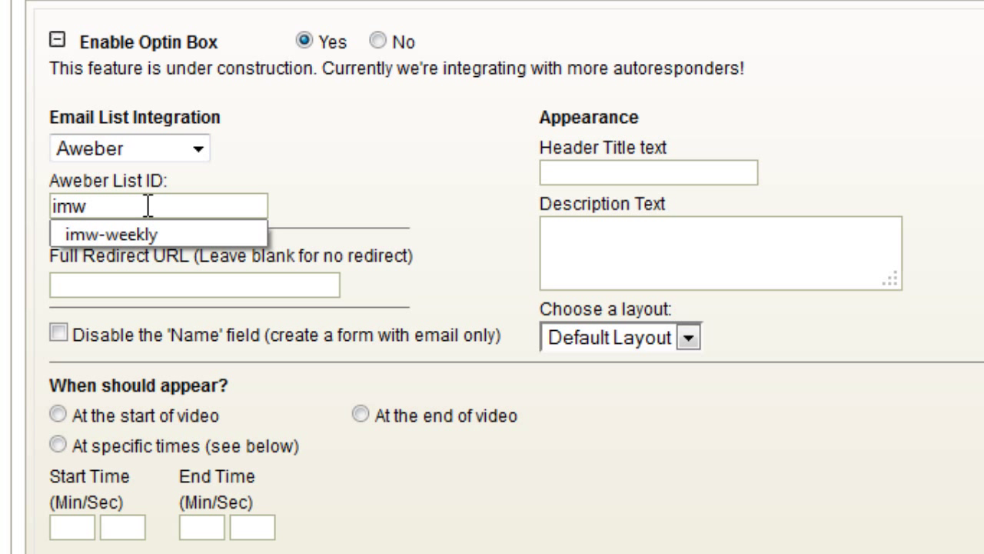
{"action": "left_click", "coordinate": [111, 234]}
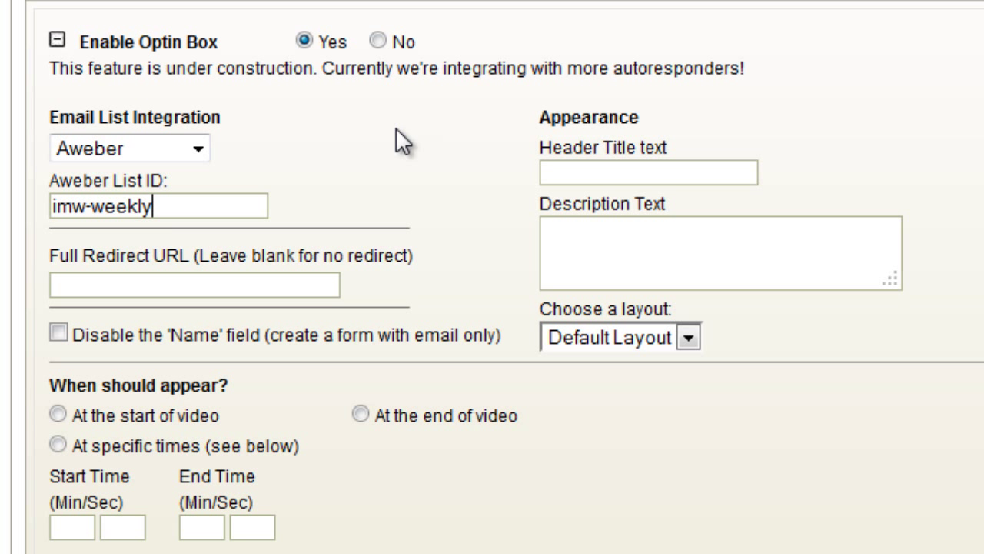
Keep the name field and show the opt-in box at specific times starting at second 5.
{"action": "scroll", "scroll_direction": "down", "scroll_amount": 3}
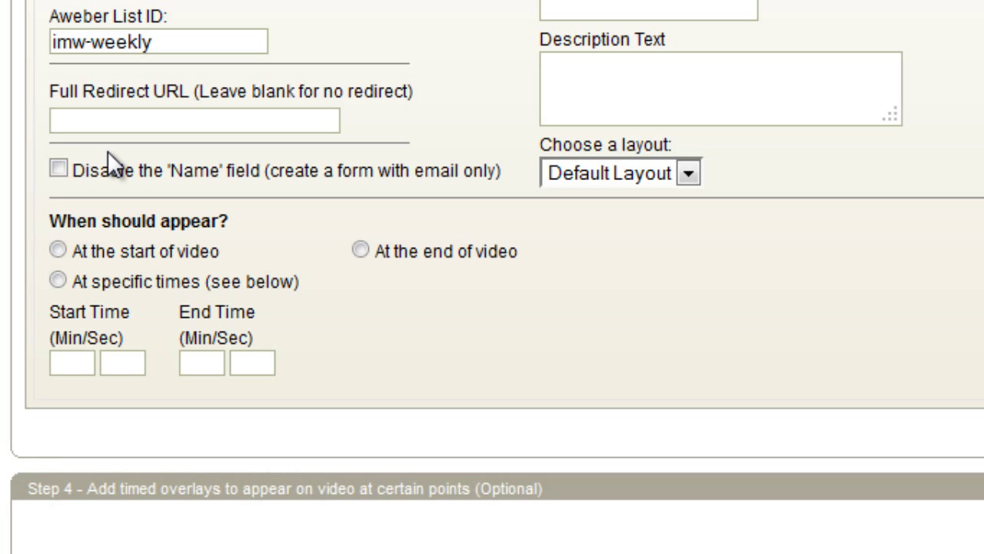
{"action": "mouse_move", "coordinate": [145, 172]}
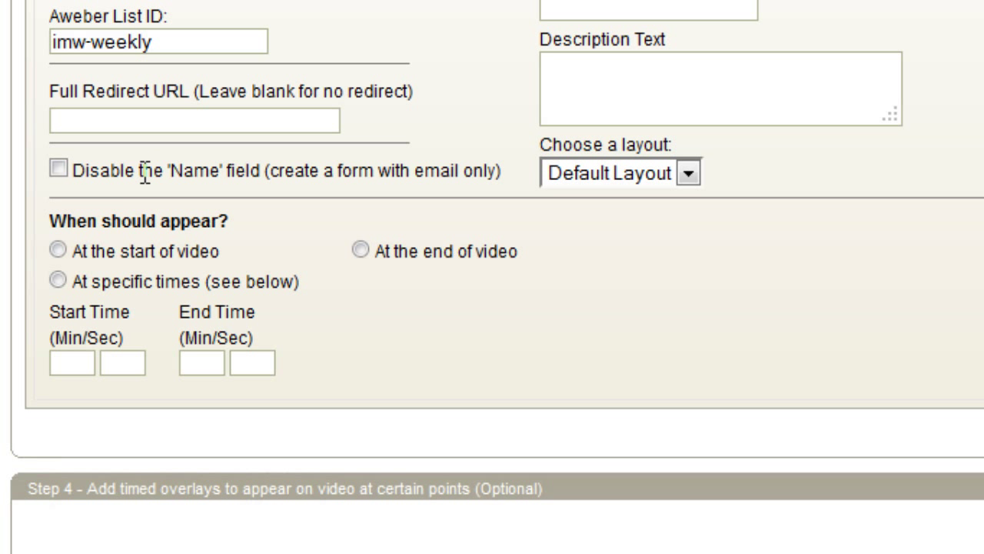
{"action": "left_click", "coordinate": [59, 167]}
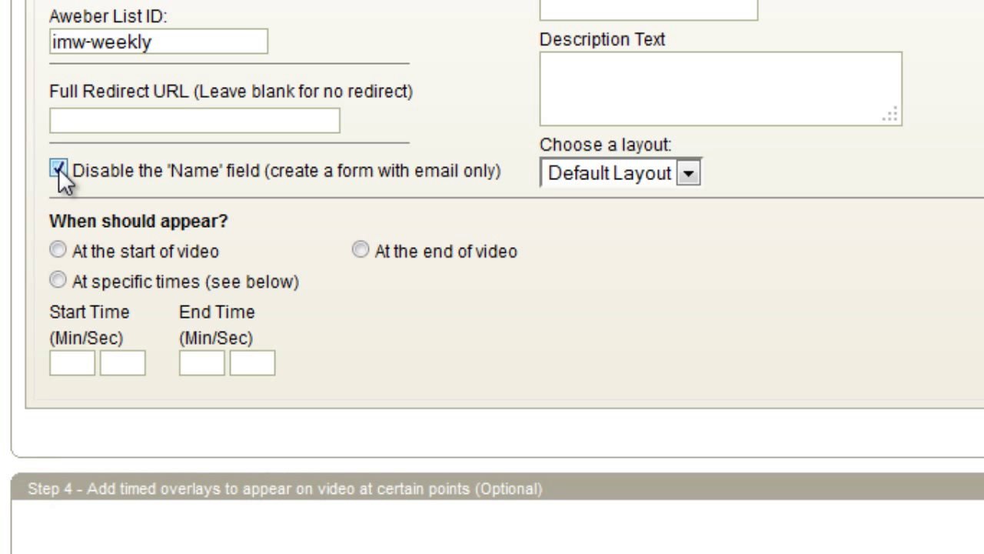
{"action": "left_click", "coordinate": [58, 168]}
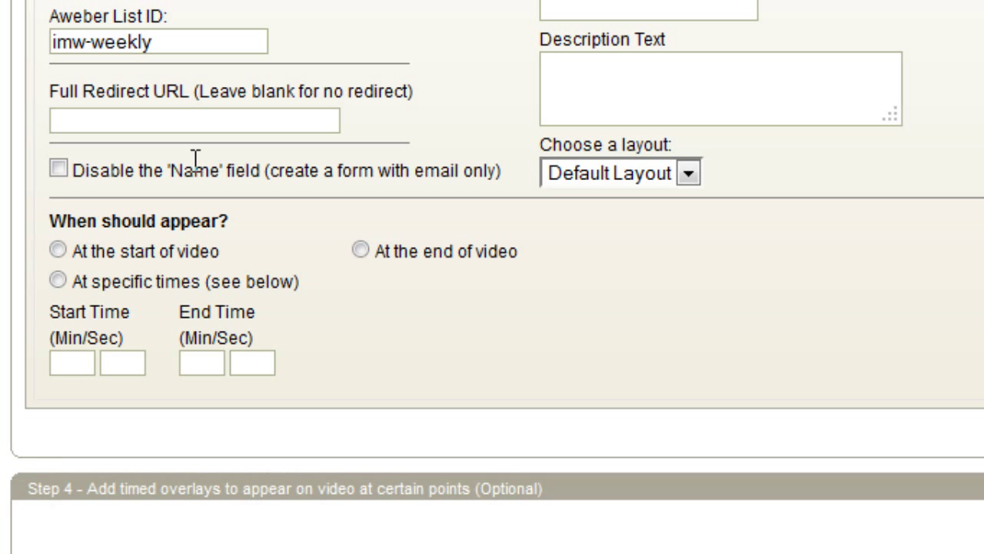
{"action": "mouse_move", "coordinate": [74, 279]}
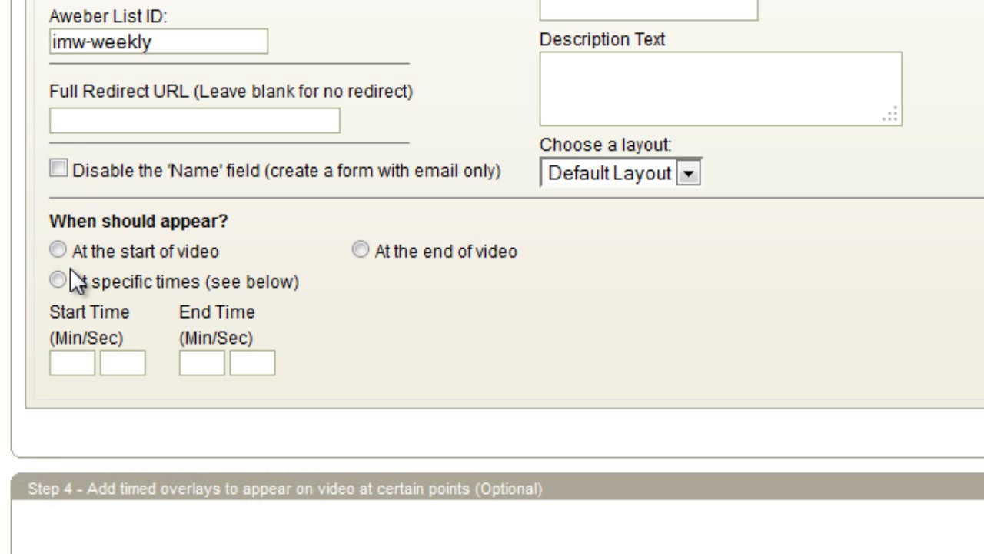
{"action": "left_click", "coordinate": [59, 280]}
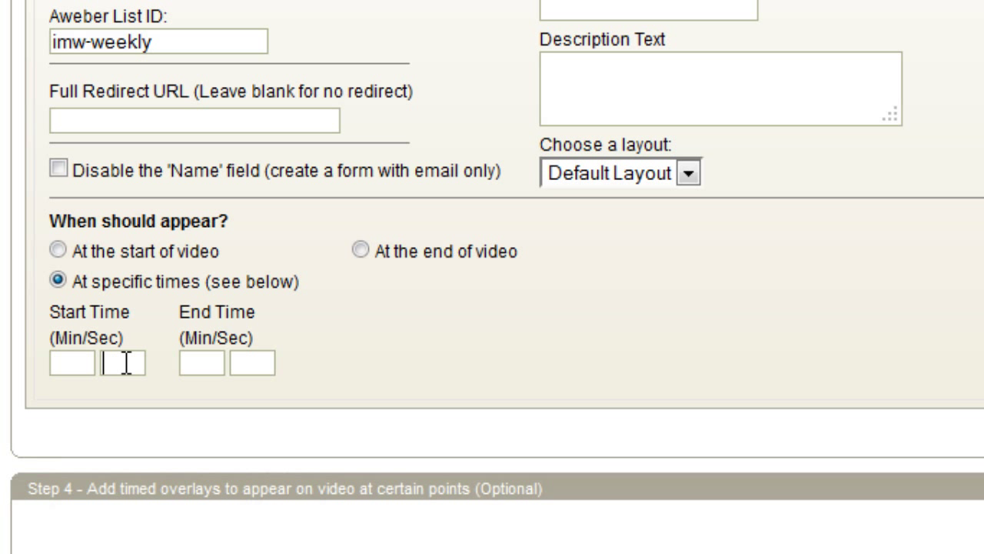
{"action": "type", "text": "5"}
{"action": "left_click", "coordinate": [252, 363]}
{"action": "type", "text": "15"}
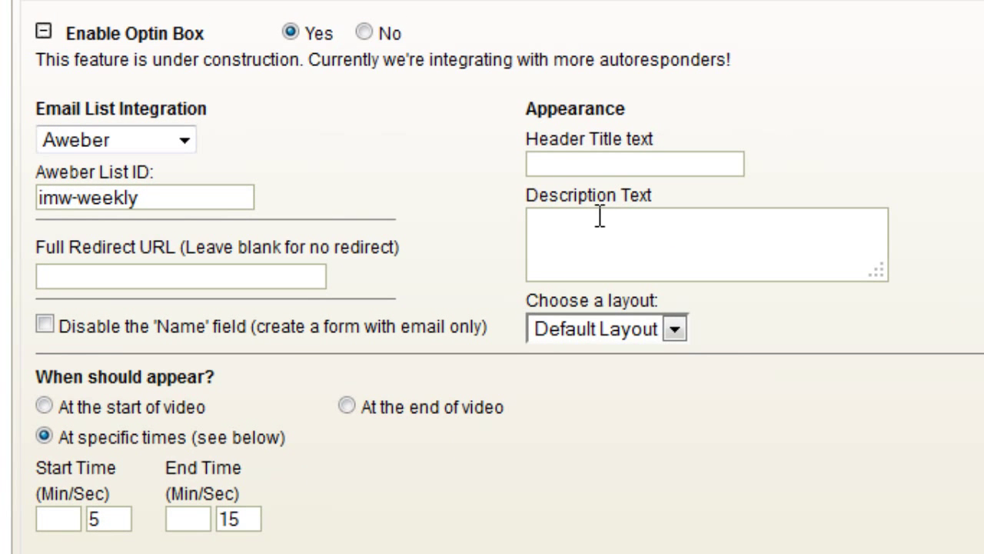
Set header 'Subscribe For Updates' and description 'Enter your name and email!'.
{"action": "left_click", "coordinate": [634, 163]}
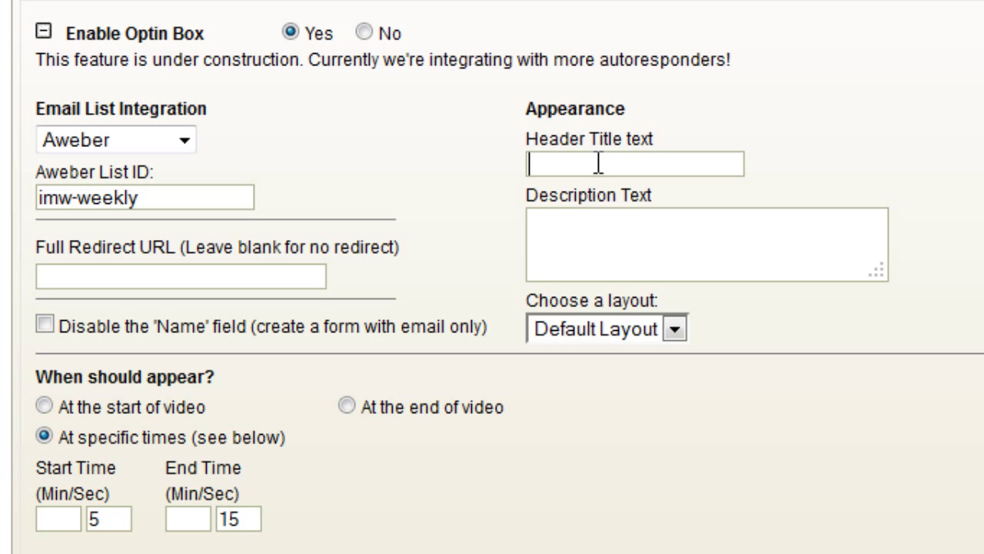
{"action": "type", "text": "Subscirb"}
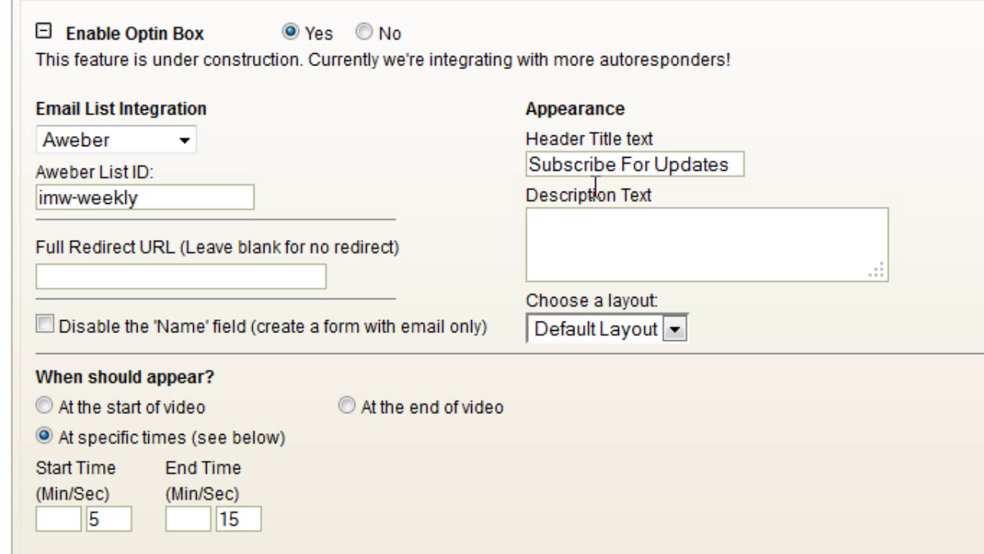
{"action": "type", "text": "Enter"}
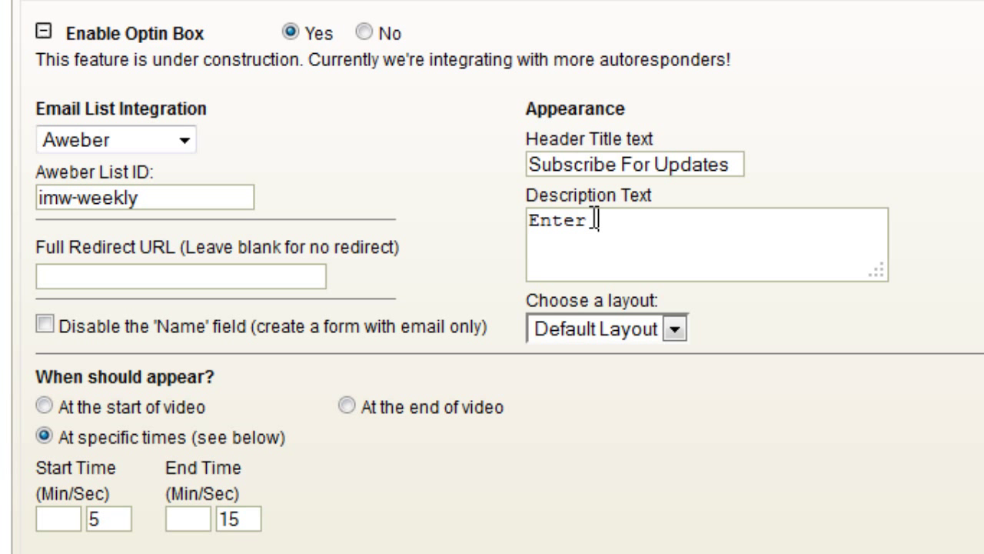
{"action": "type", "text": "your name and"}
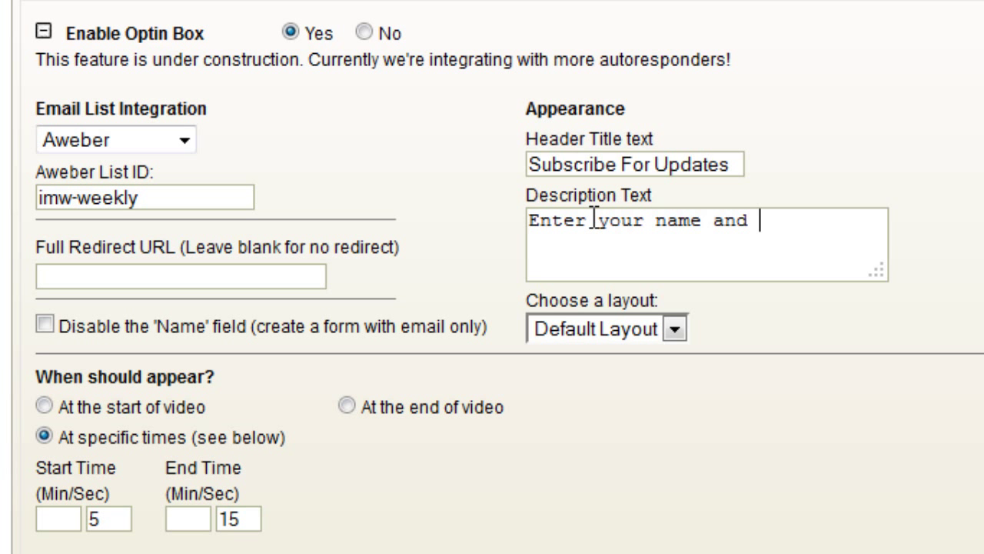
{"action": "type", "text": "email!"}
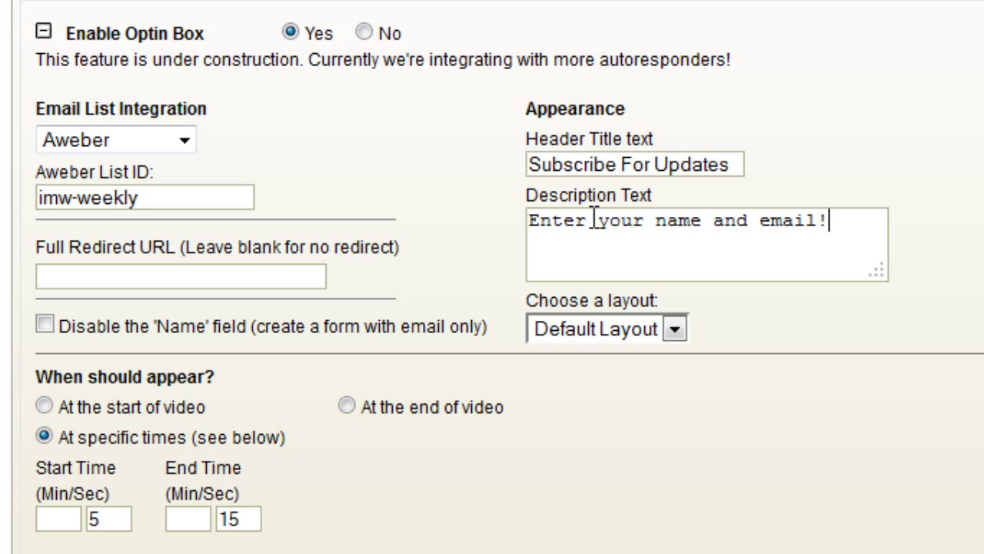
{"action": "left_click", "coordinate": [674, 329]}
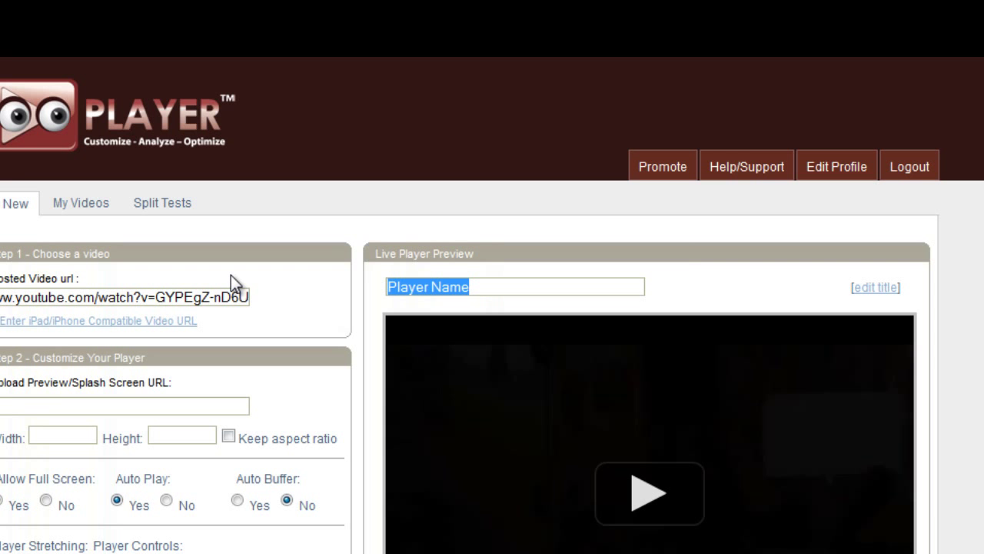
Title the player with 'test' and copy its embed code via Get Code.
{"action": "type", "text": "test100"}
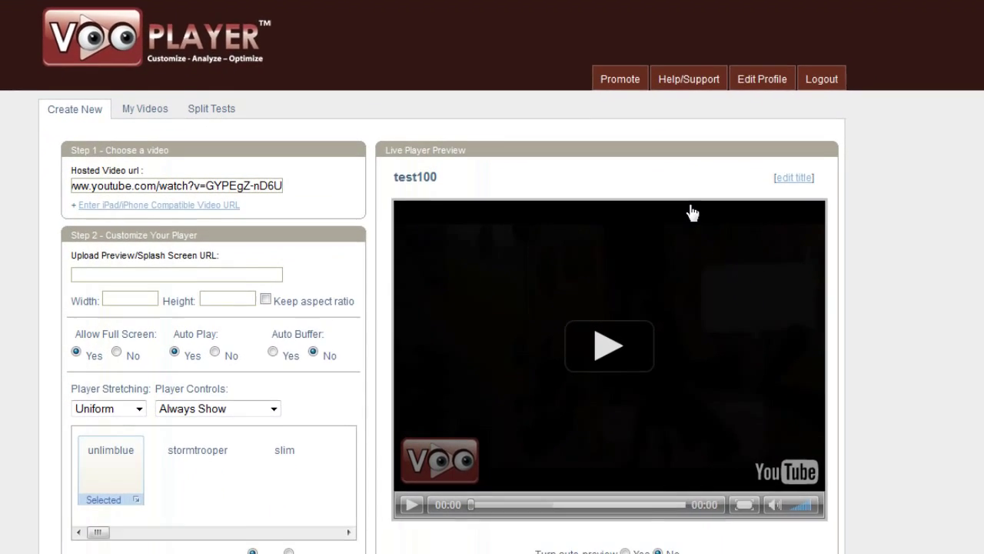
{"action": "scroll", "scroll_direction": "down", "scroll_amount": 3}
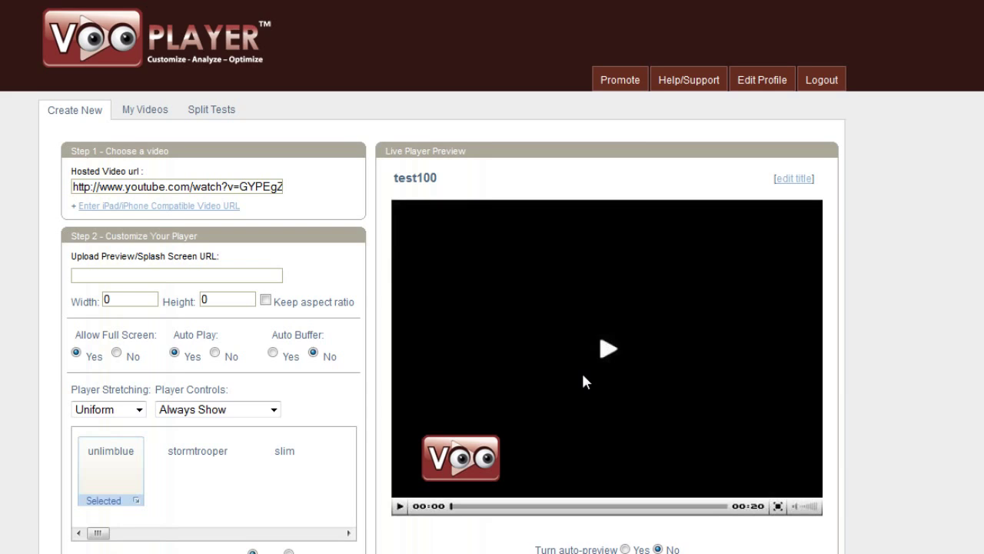
{"action": "scroll", "scroll_direction": "down", "scroll_amount": 3}
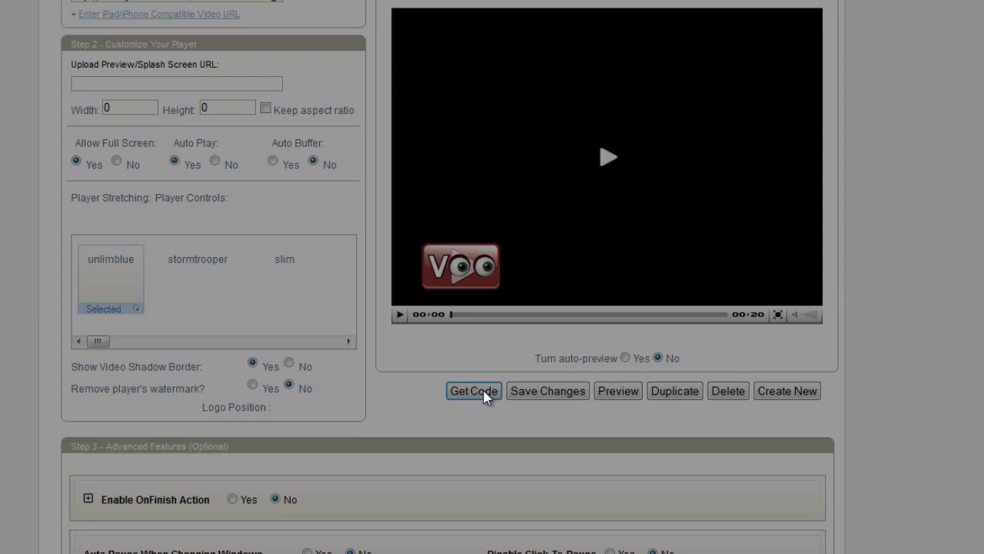
{"action": "left_click", "coordinate": [474, 391]}
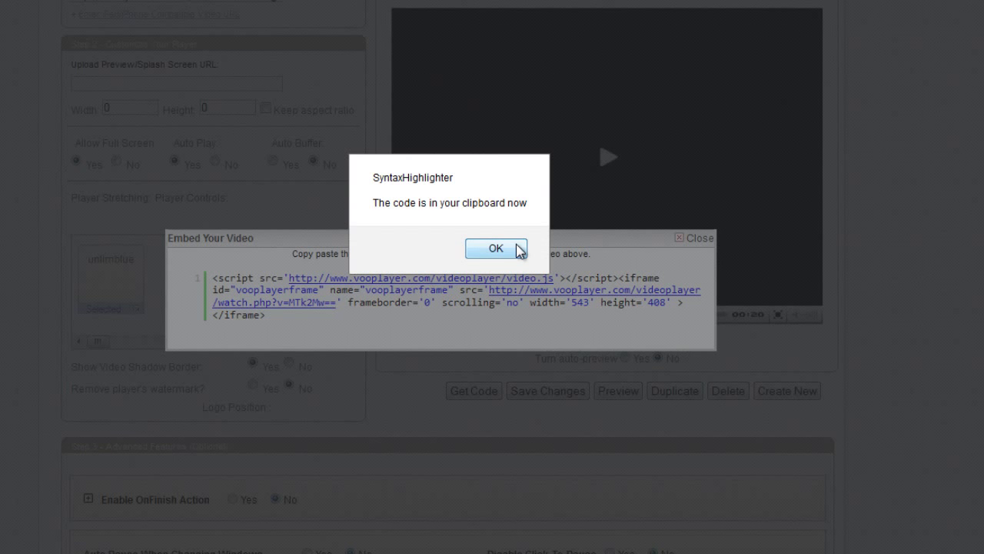
{"action": "left_click", "coordinate": [495, 247]}
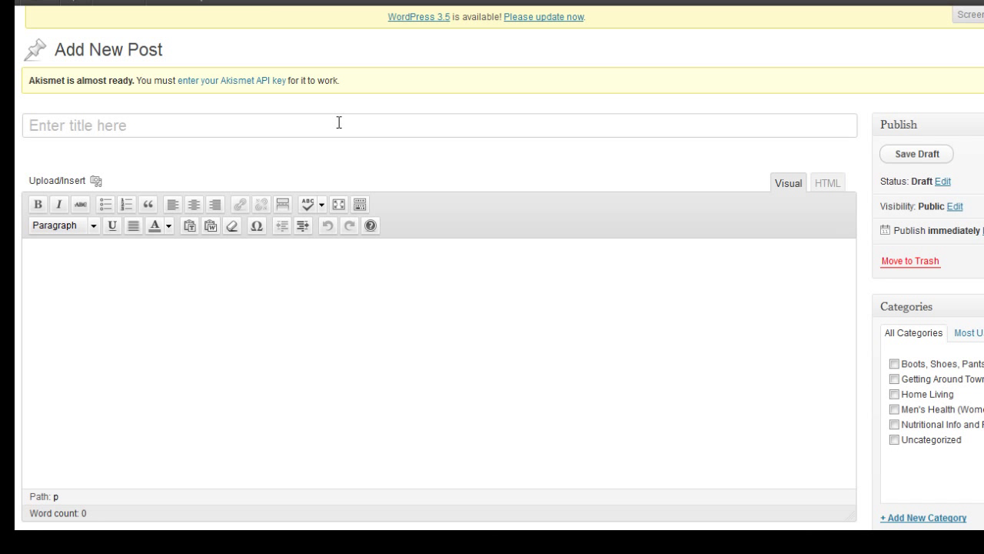
Title the post test555 and paste the VooPlayer embed code into its HTML editor.
{"action": "type", "text": "test555"}
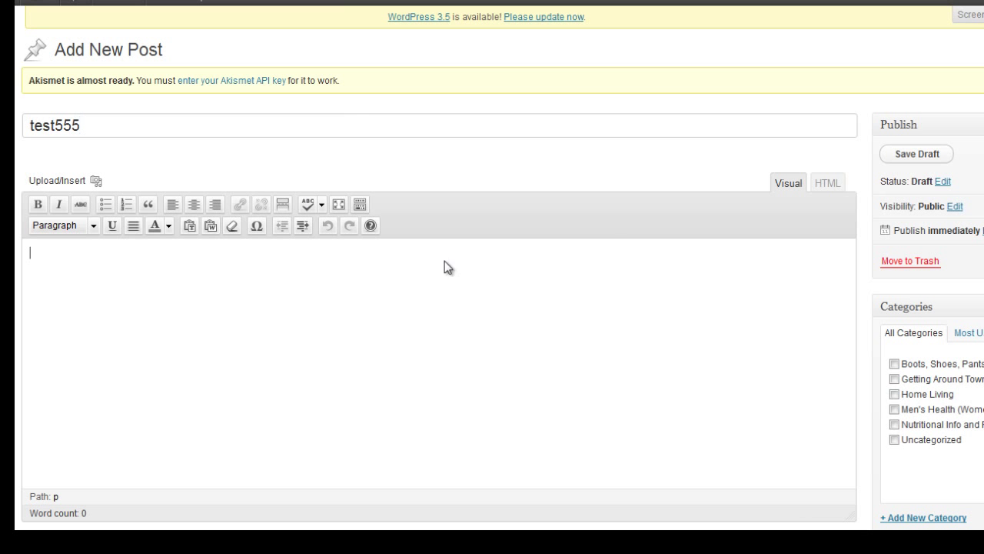
{"action": "left_click", "coordinate": [828, 182]}
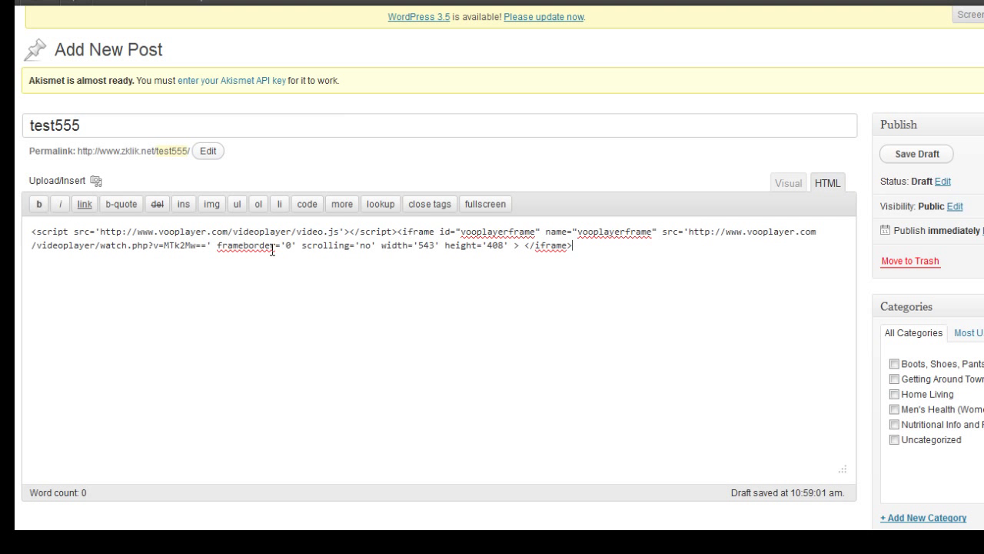
{"action": "left_click", "coordinate": [788, 183]}
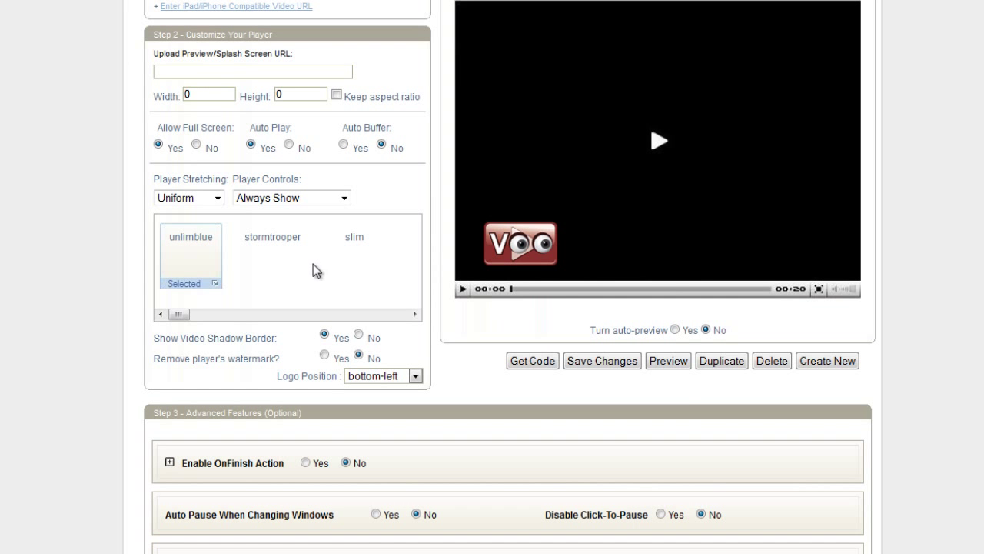
Scroll through the Customize Your Player settings above the preview video.
{"action": "scroll", "scroll_direction": "down", "scroll_amount": 3}
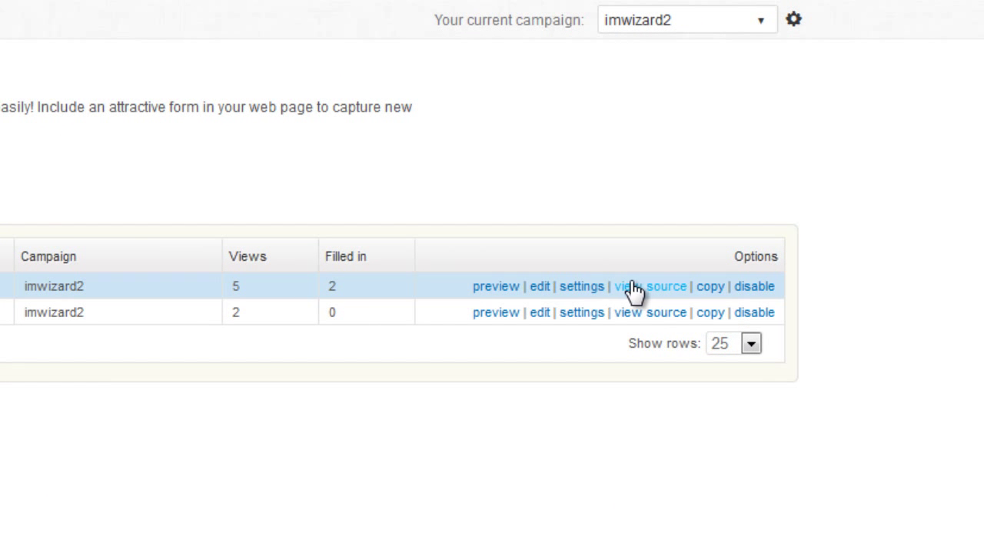
{"action": "mouse_move", "coordinate": [166, 310]}
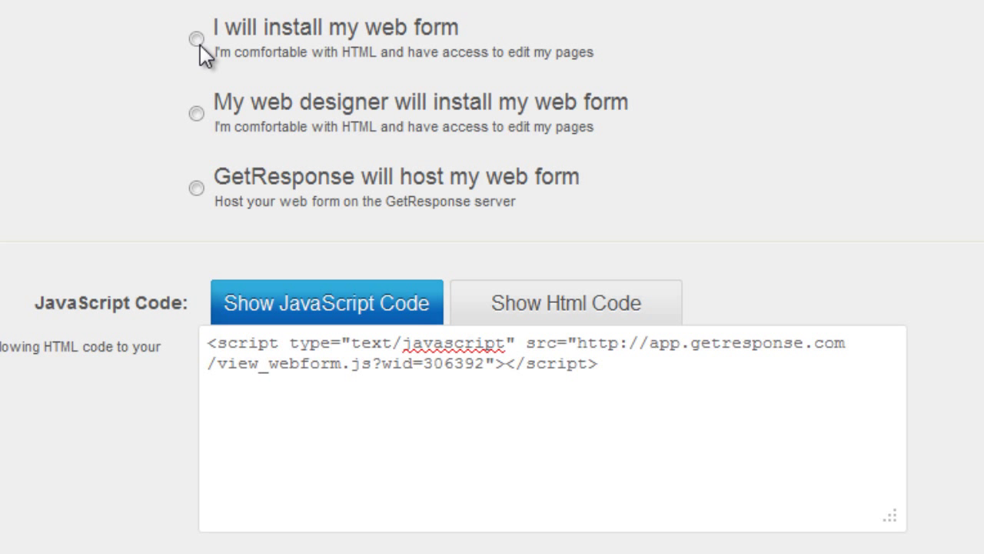
Show the self-install HTML code and copy the webform_id value 306392.
{"action": "left_click", "coordinate": [197, 40]}
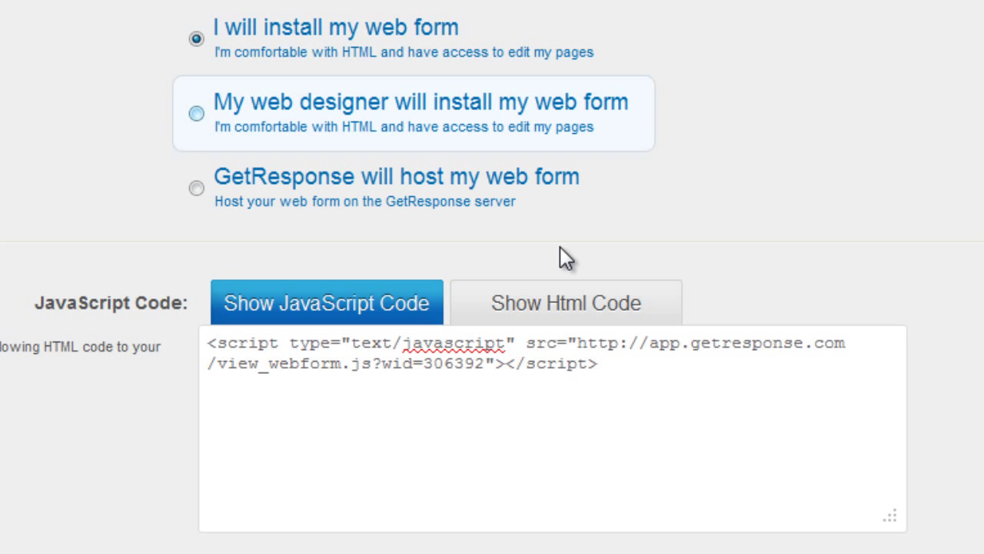
{"action": "left_click", "coordinate": [565, 301]}
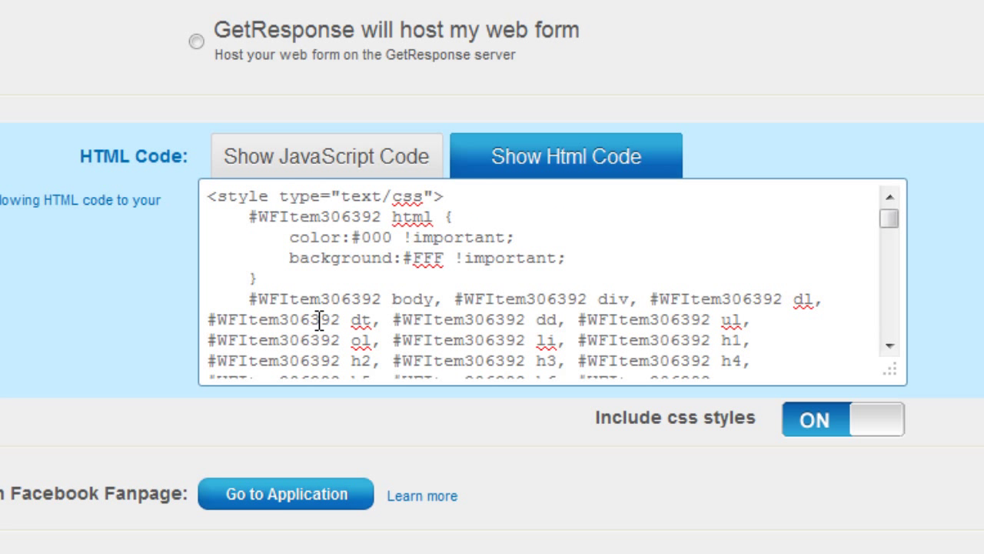
{"action": "double_click", "coordinate": [311, 360]}
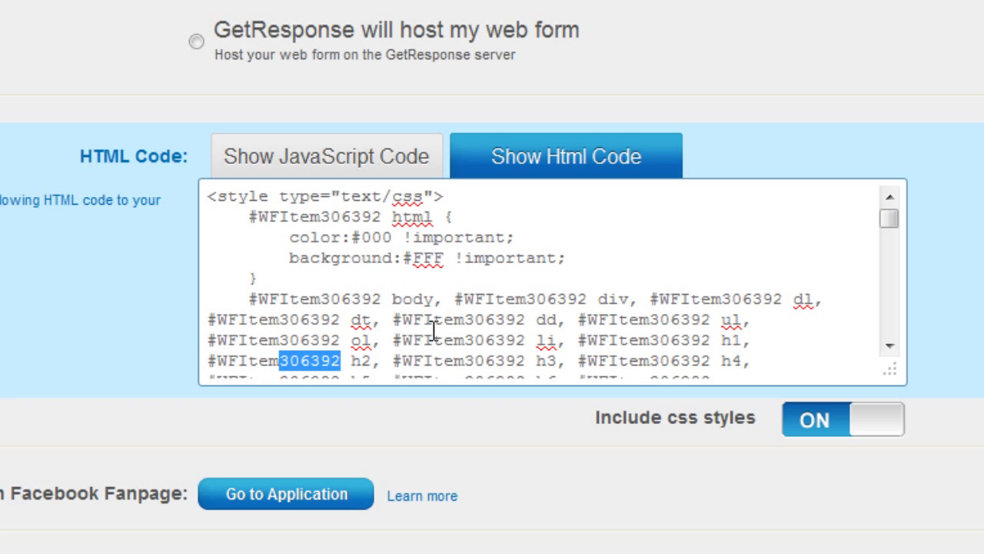
{"action": "scroll", "scroll_direction": "down", "scroll_amount": 3}
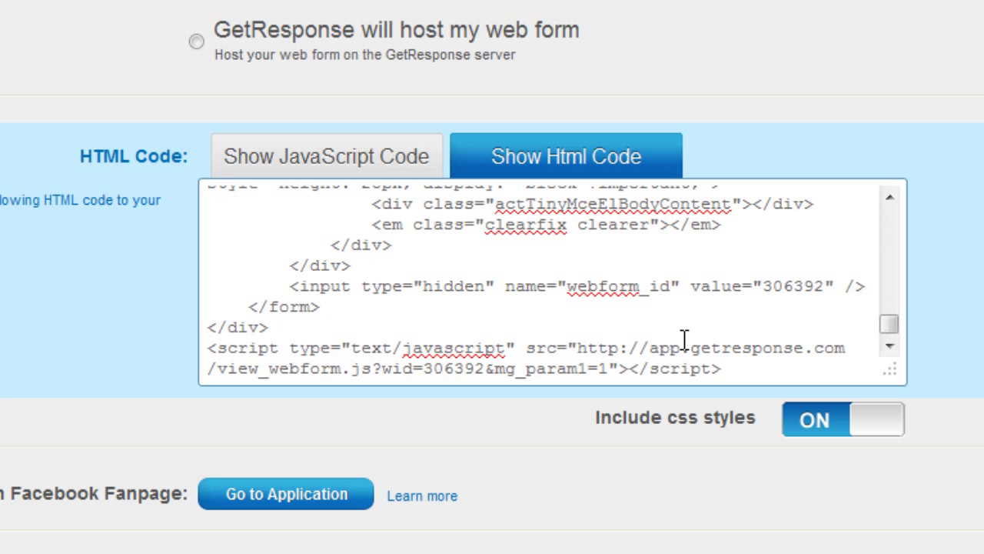
{"action": "left_click_drag", "start_coordinate": [572, 286], "coordinate": [843, 286]}
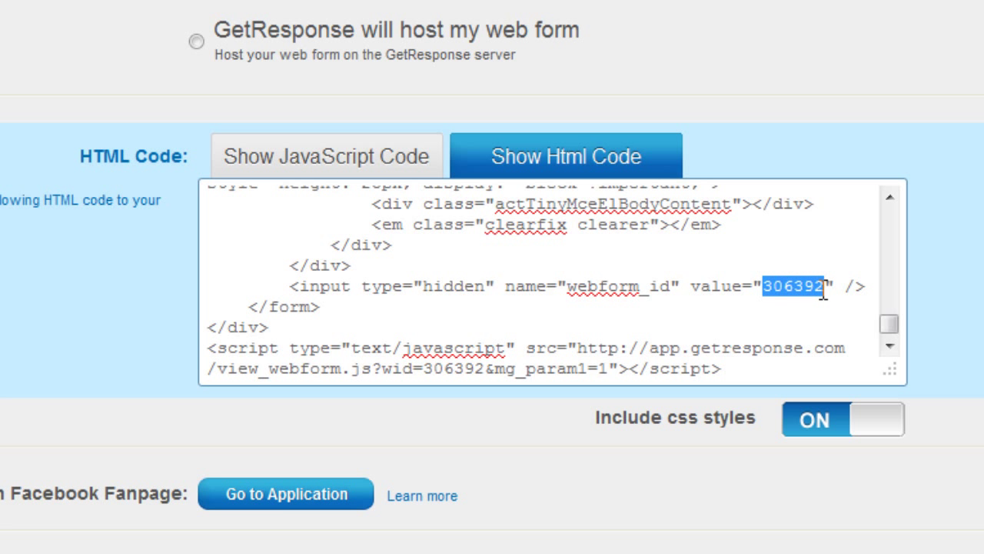
{"action": "right_click", "coordinate": [800, 286]}
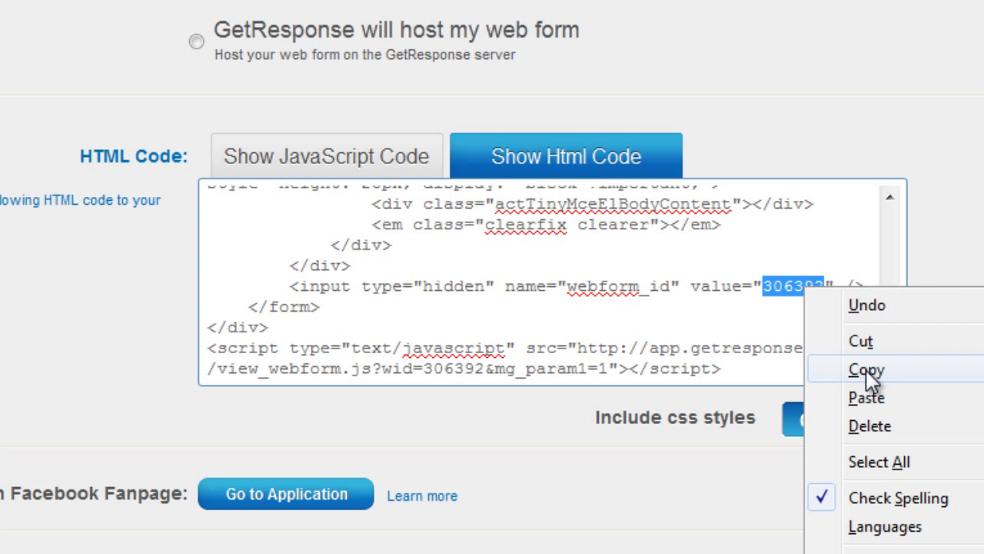